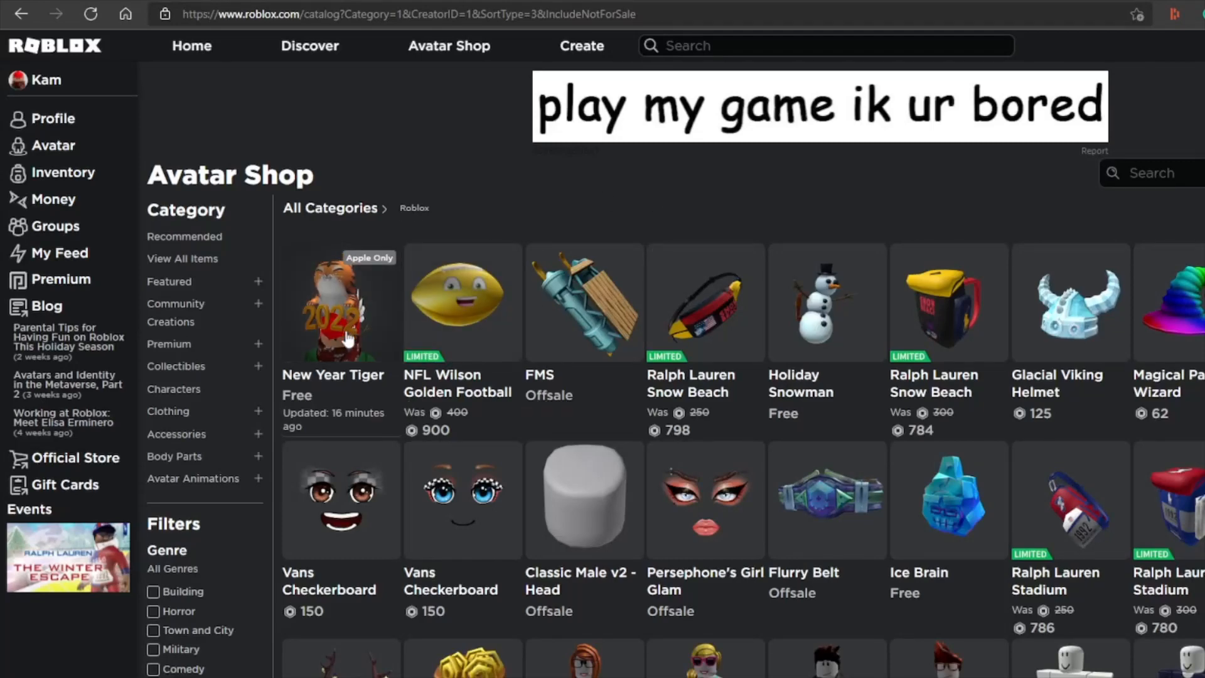
Go from the Roblox Avatar Shop to mozilla.org's Firefox for Desktop download page
{"action": "left_click", "coordinate": [339, 302]}
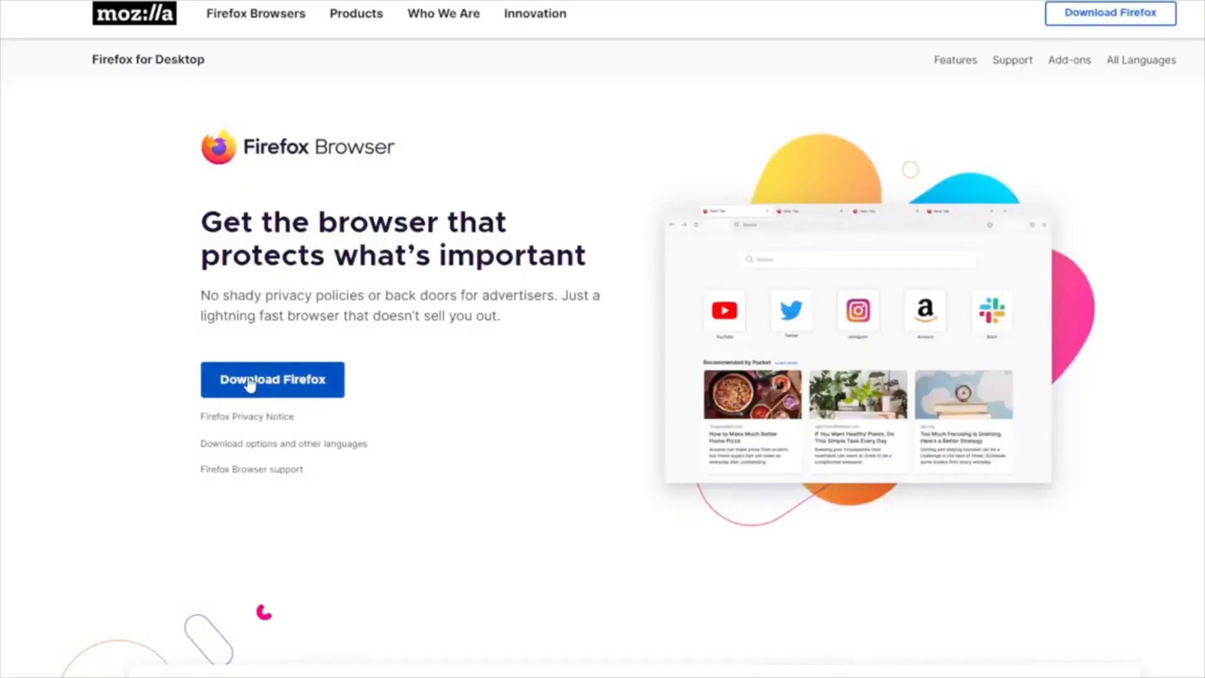
Start the Firefox download from the Firefox for Desktop page
{"action": "left_click", "coordinate": [272, 379]}
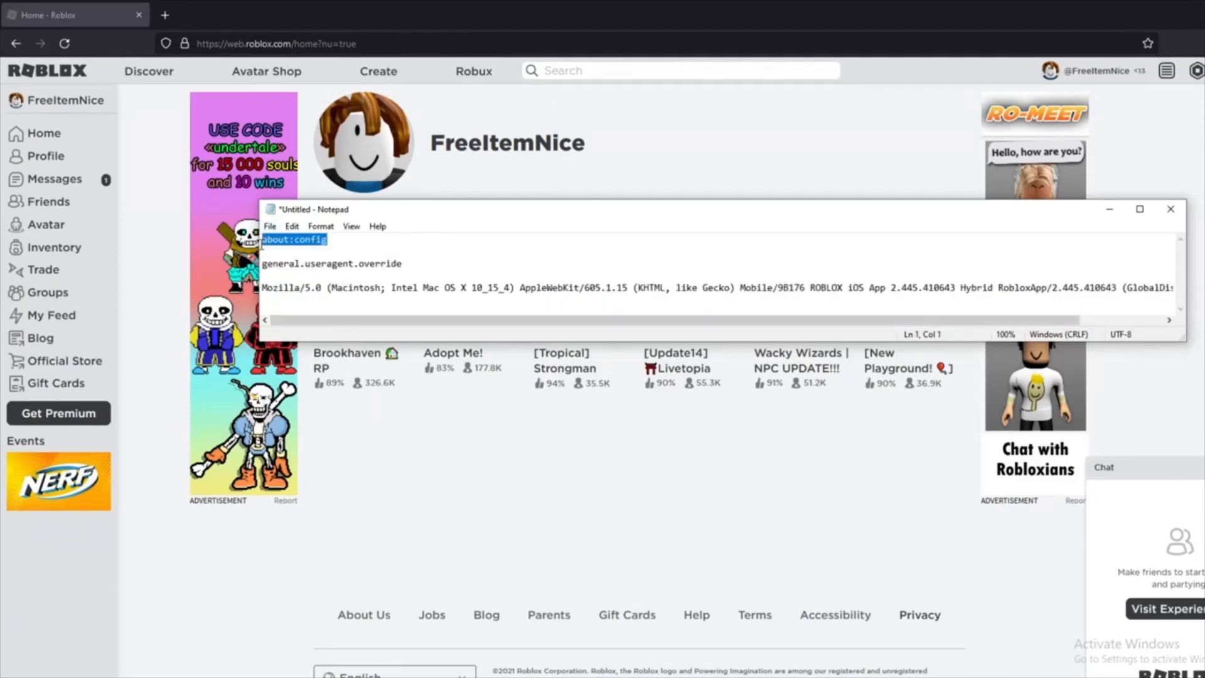
Load about:config in a new tab
{"action": "left_click", "coordinate": [315, 14]}
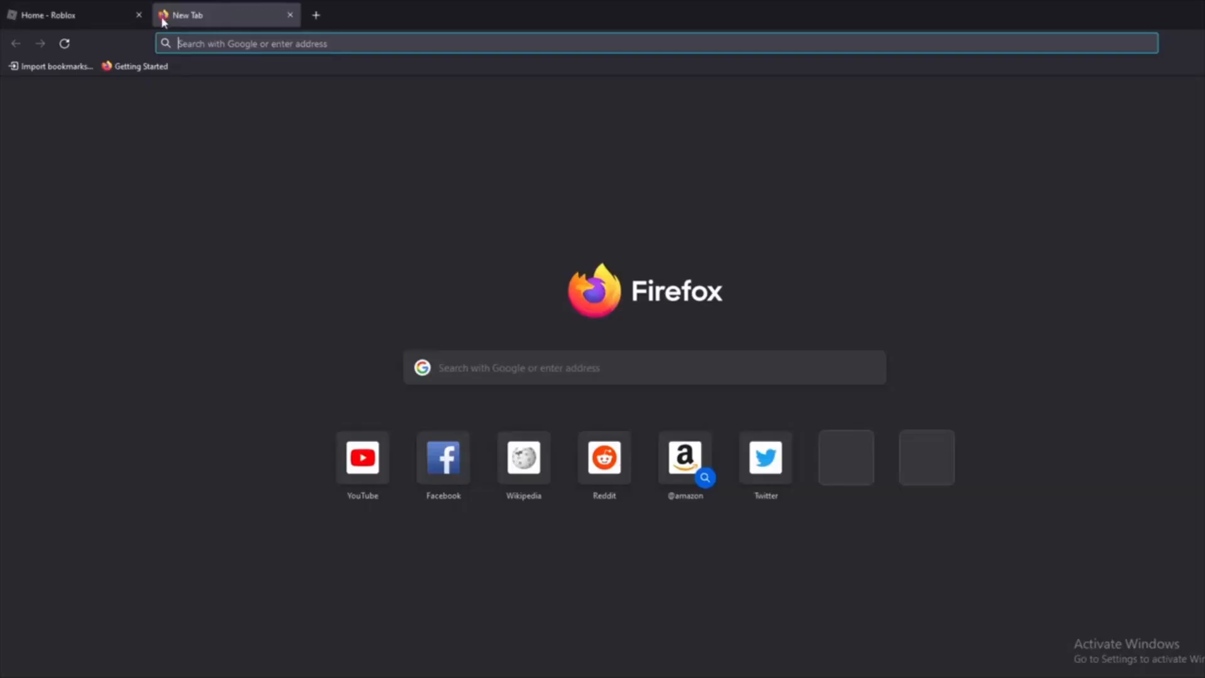
{"action": "type", "text": "about:config"}
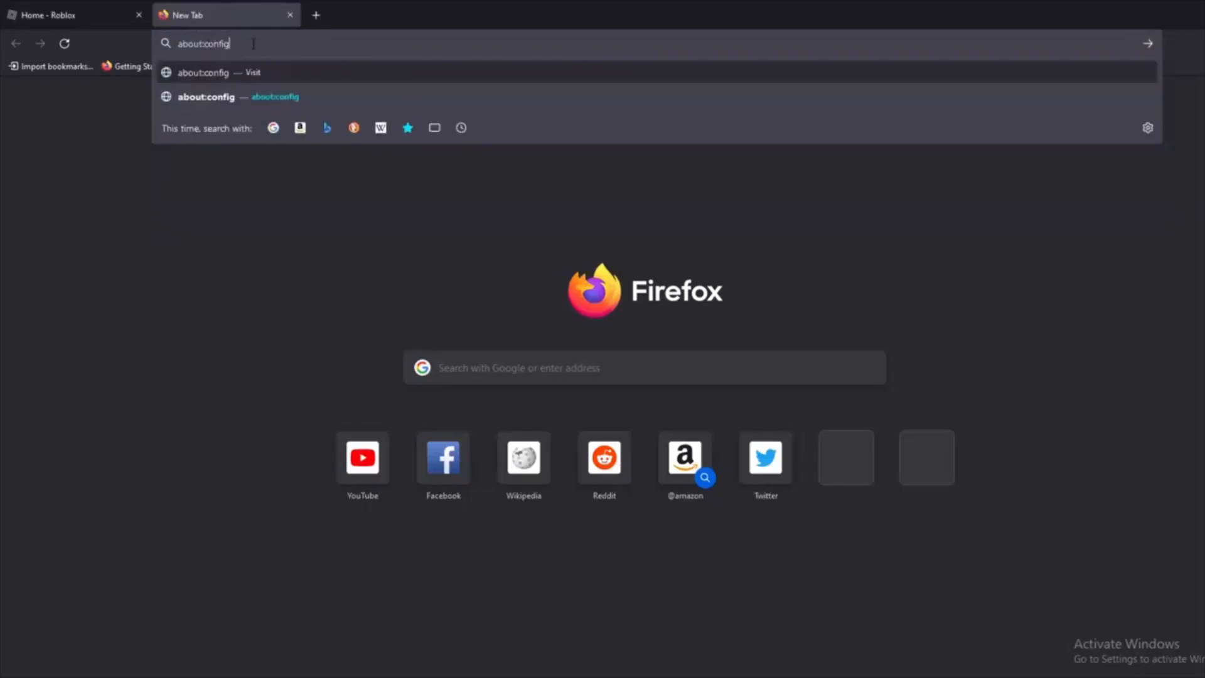
{"action": "key", "text": "Enter"}
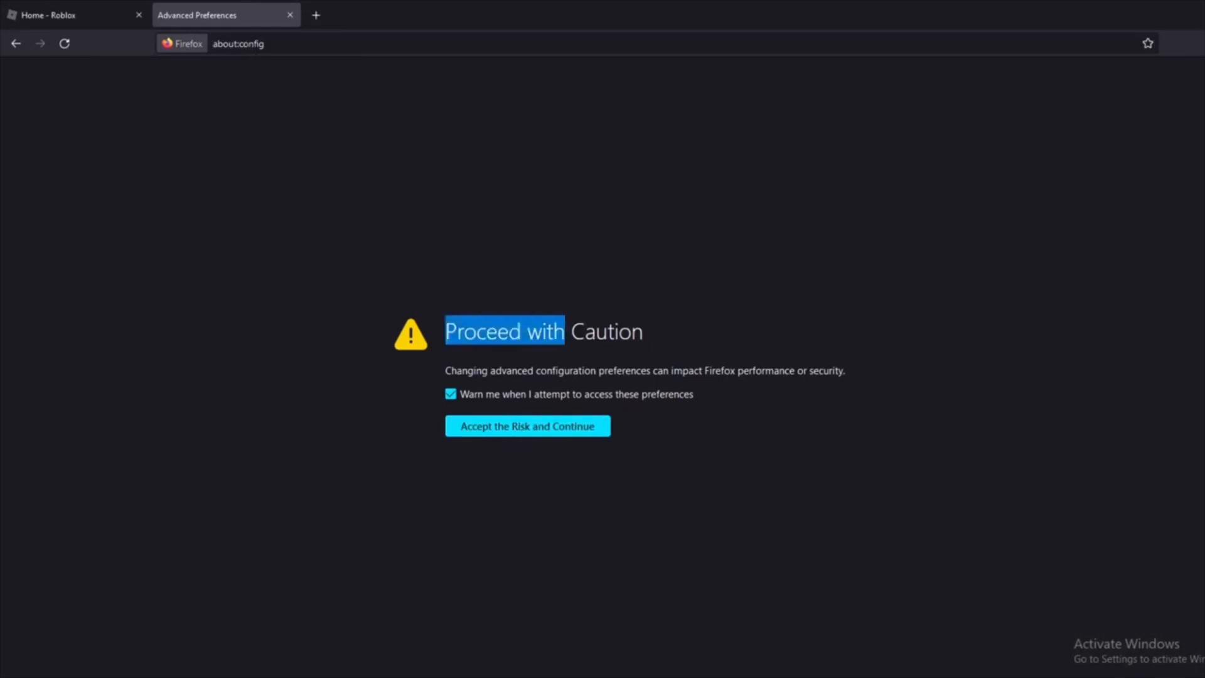
Accept the risk warning and save general.useragent.override with the iOS Roblox user-agent string
{"action": "left_click", "coordinate": [527, 425]}
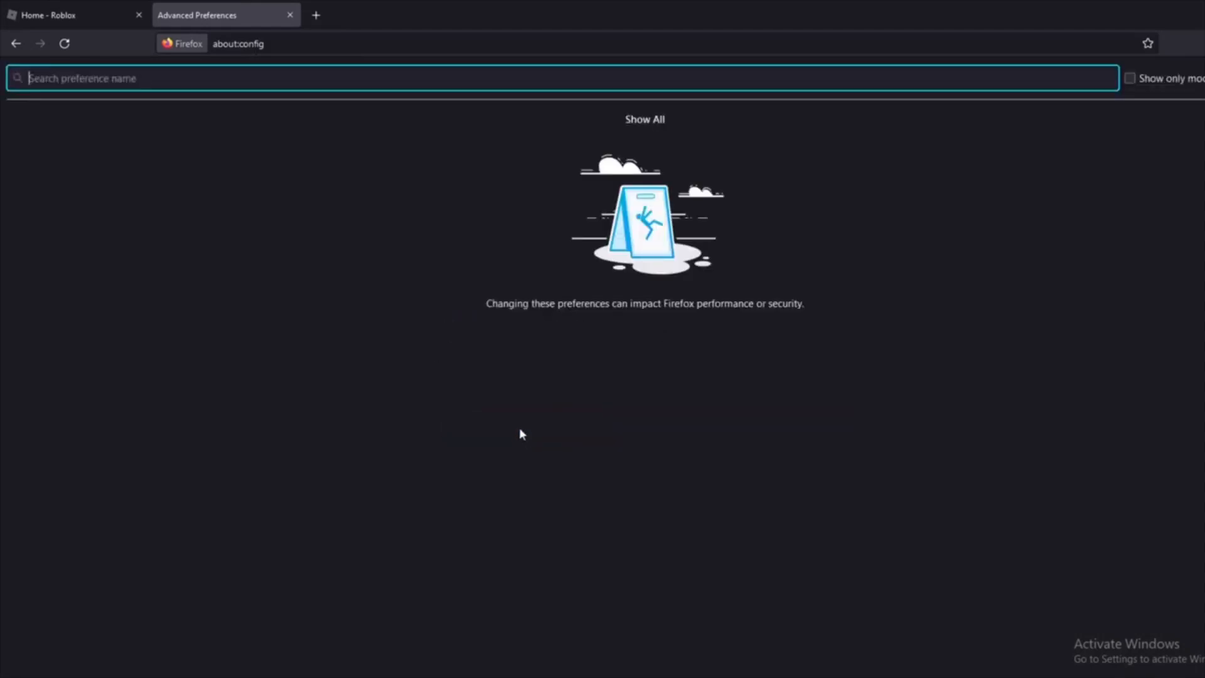
{"action": "mouse_move", "coordinate": [547, 320]}
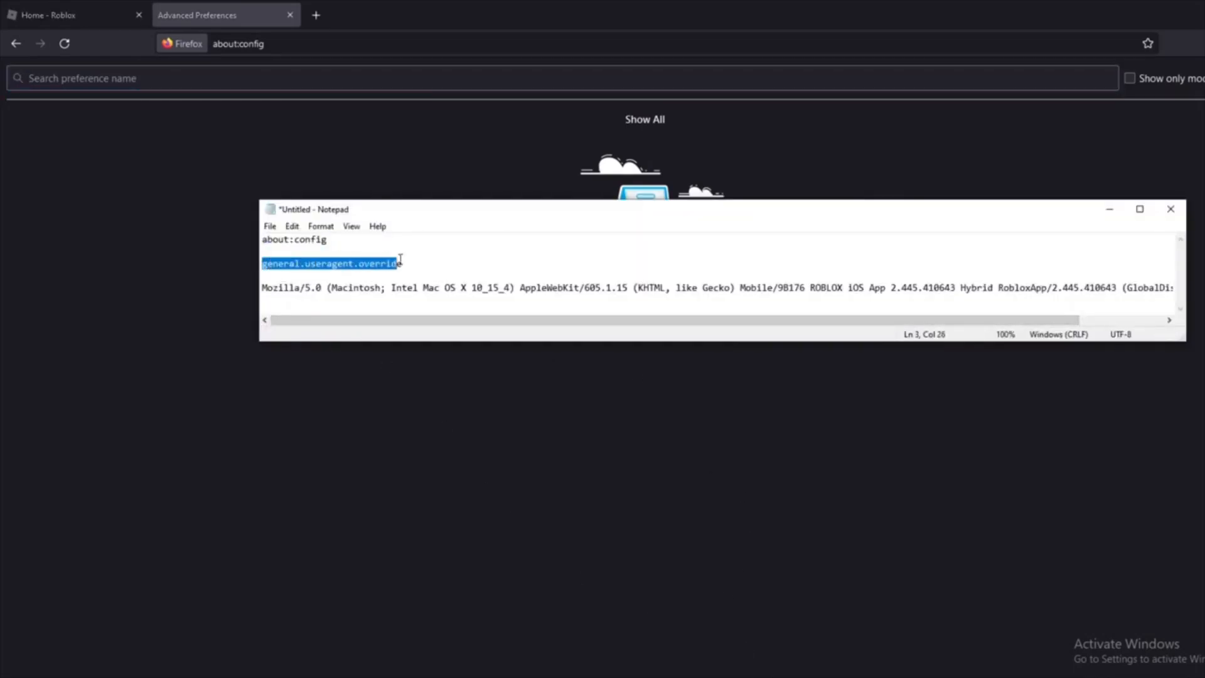
{"action": "type", "text": "general.useragent.override"}
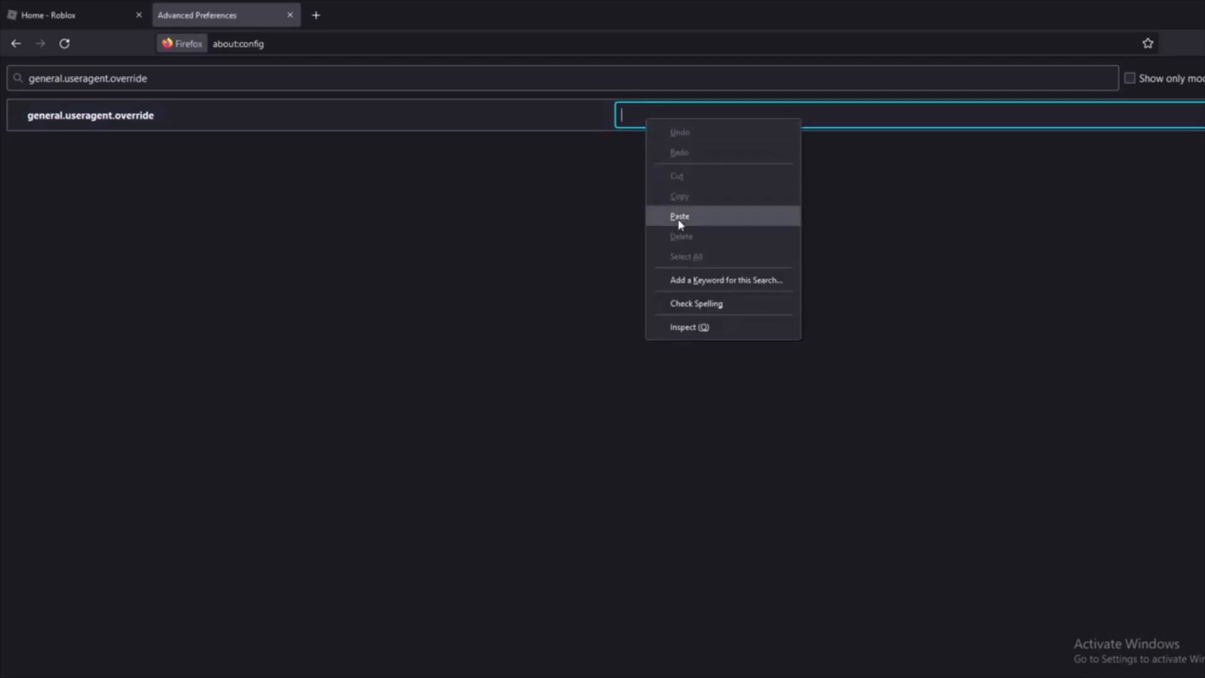
{"action": "left_click", "coordinate": [679, 216]}
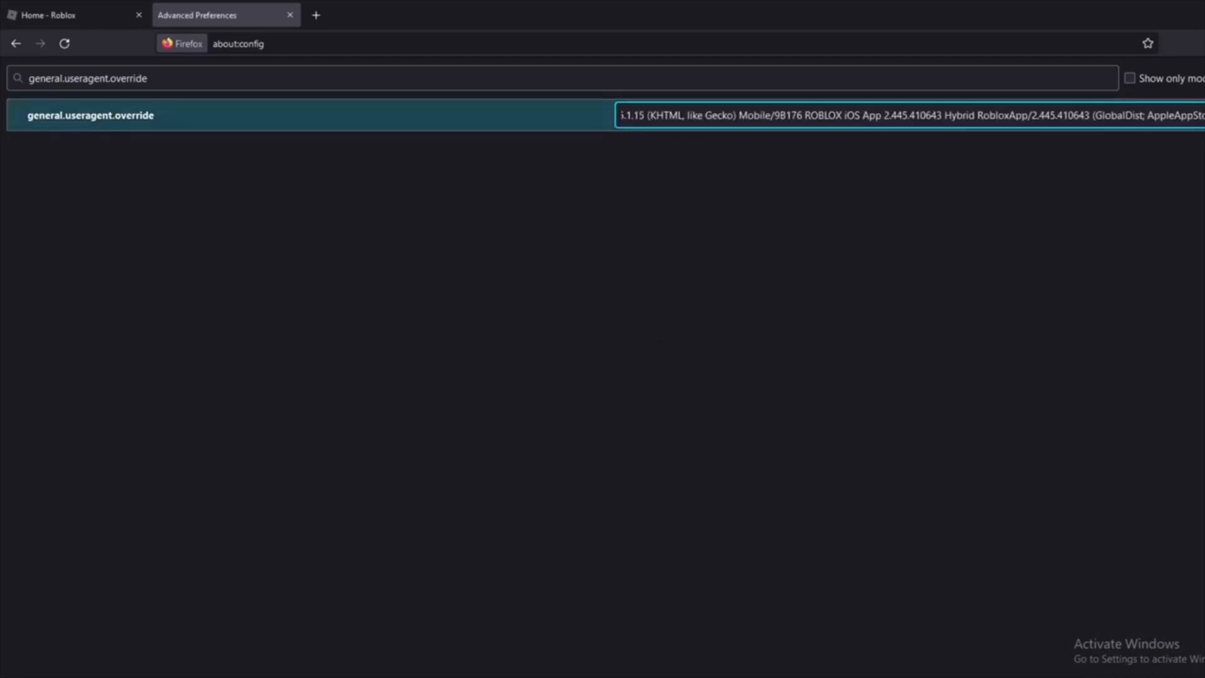
{"action": "left_click", "coordinate": [72, 15]}
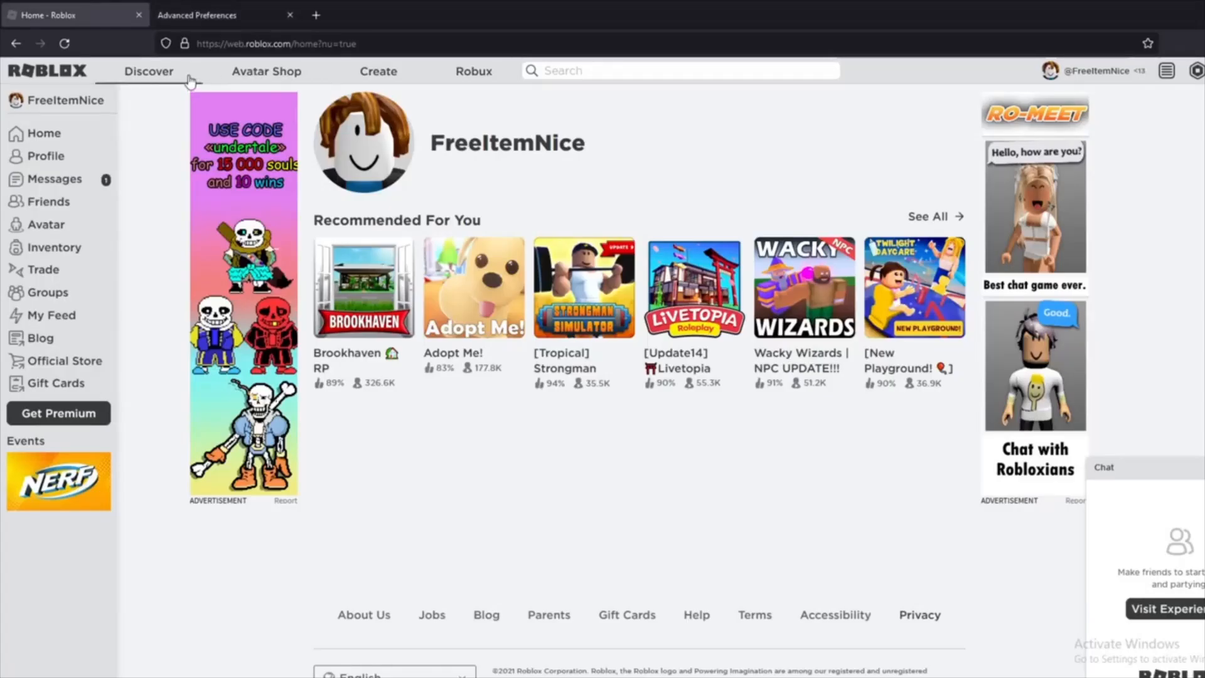
Find Mech Wings among Avatar Shop items sorted by Recently Updated and claim them free
{"action": "left_click", "coordinate": [267, 71]}
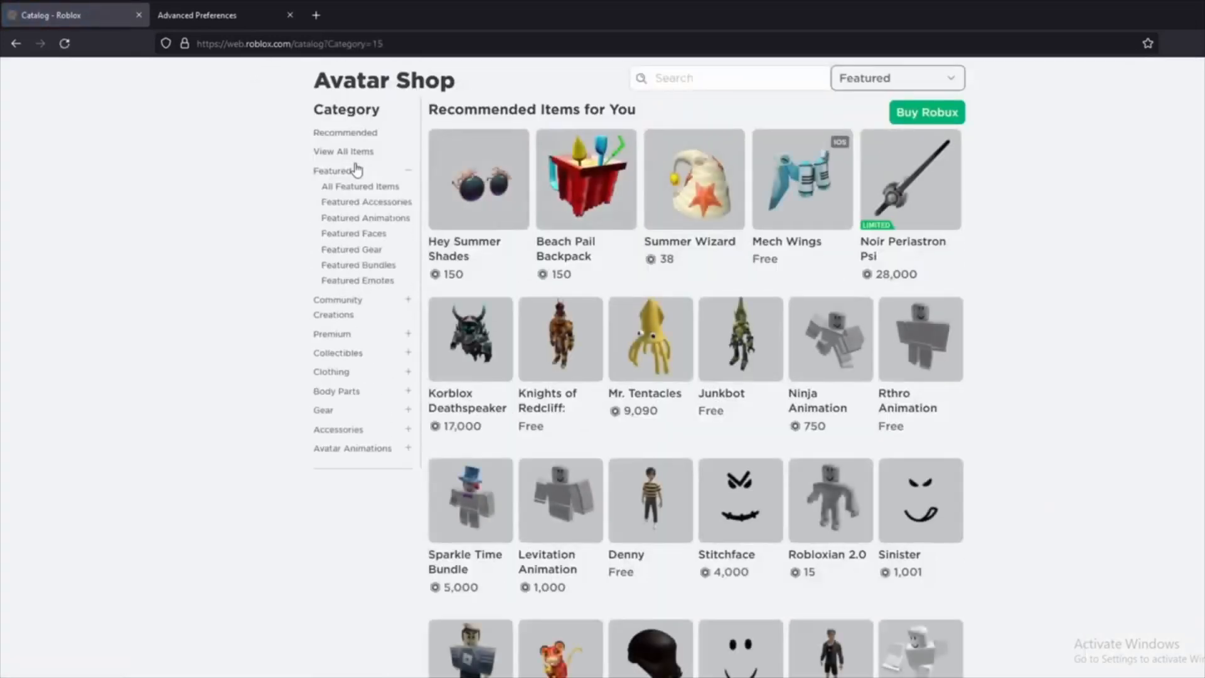
{"action": "left_click", "coordinate": [344, 150]}
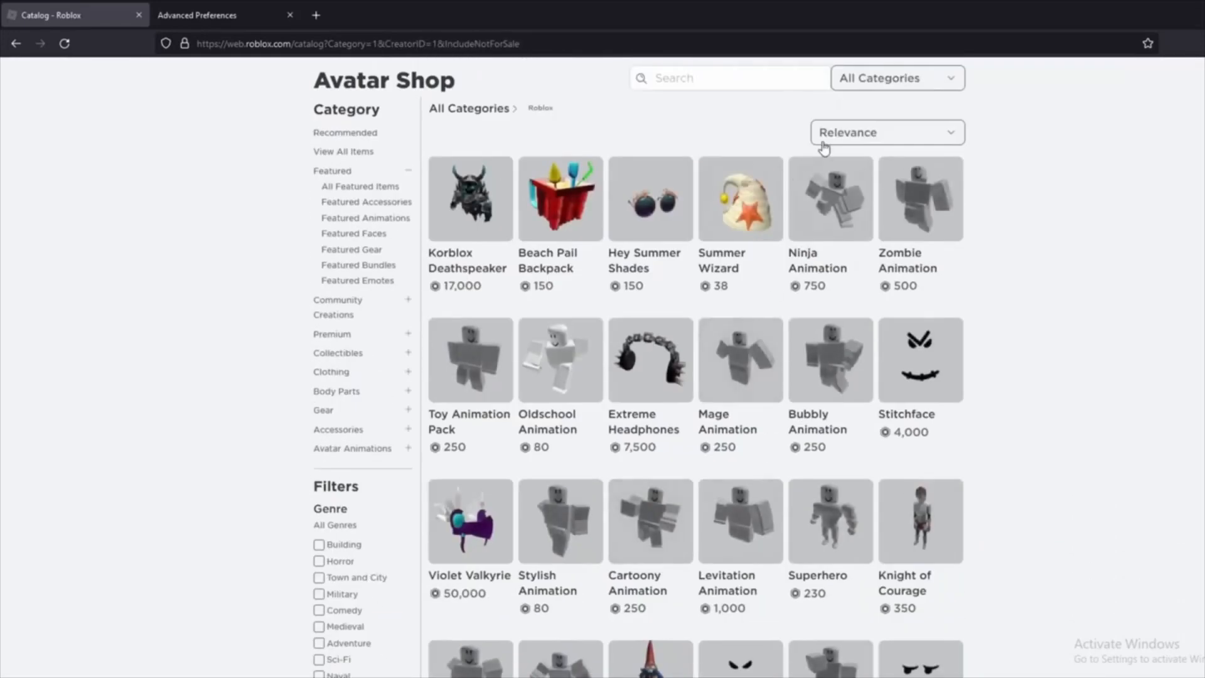
{"action": "left_click", "coordinate": [886, 132]}
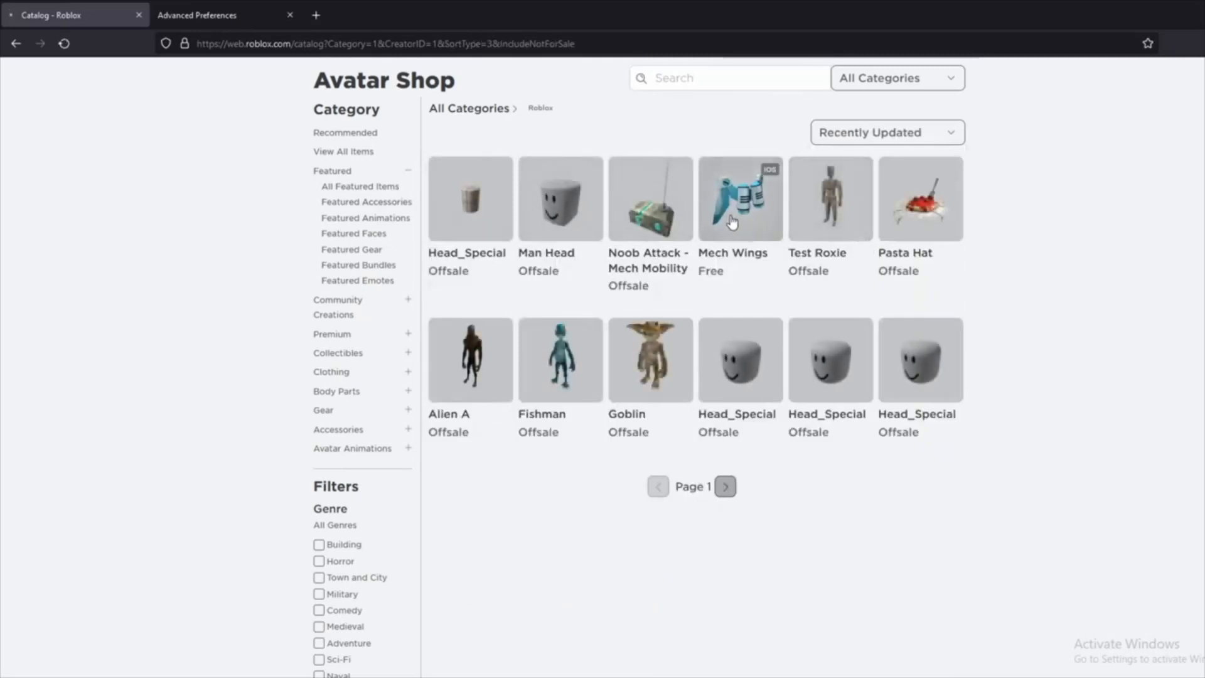
{"action": "left_click", "coordinate": [739, 198]}
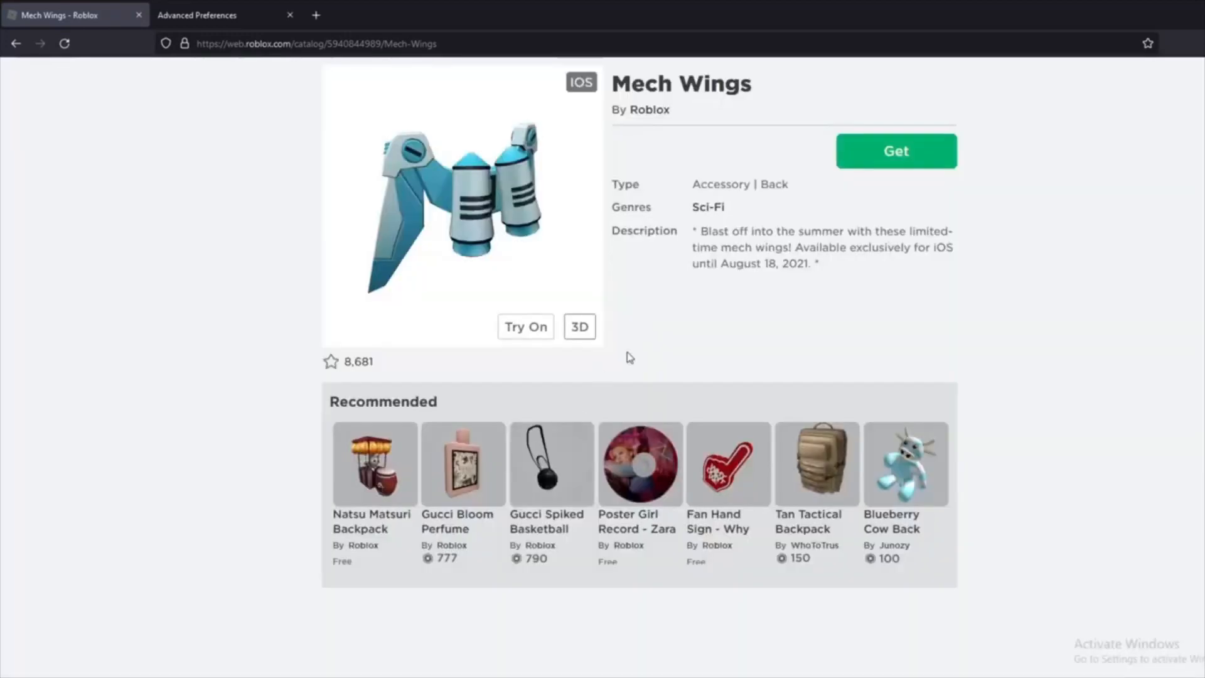
{"action": "left_click", "coordinate": [896, 150]}
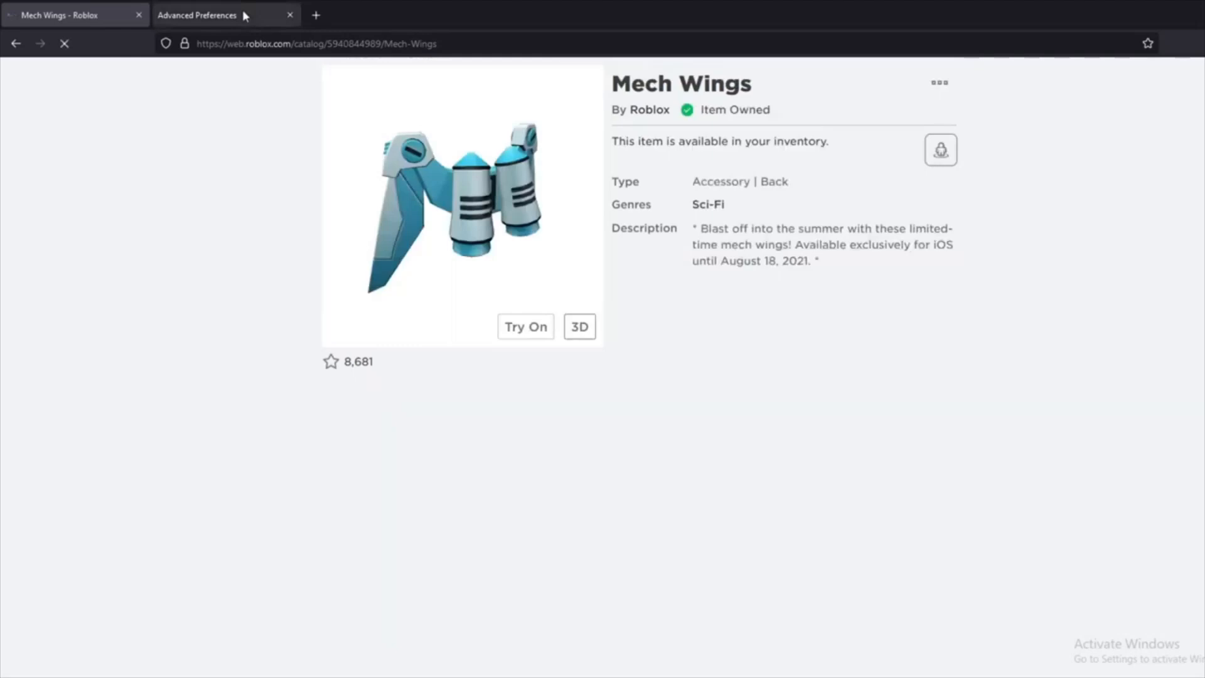
{"action": "left_click", "coordinate": [223, 14]}
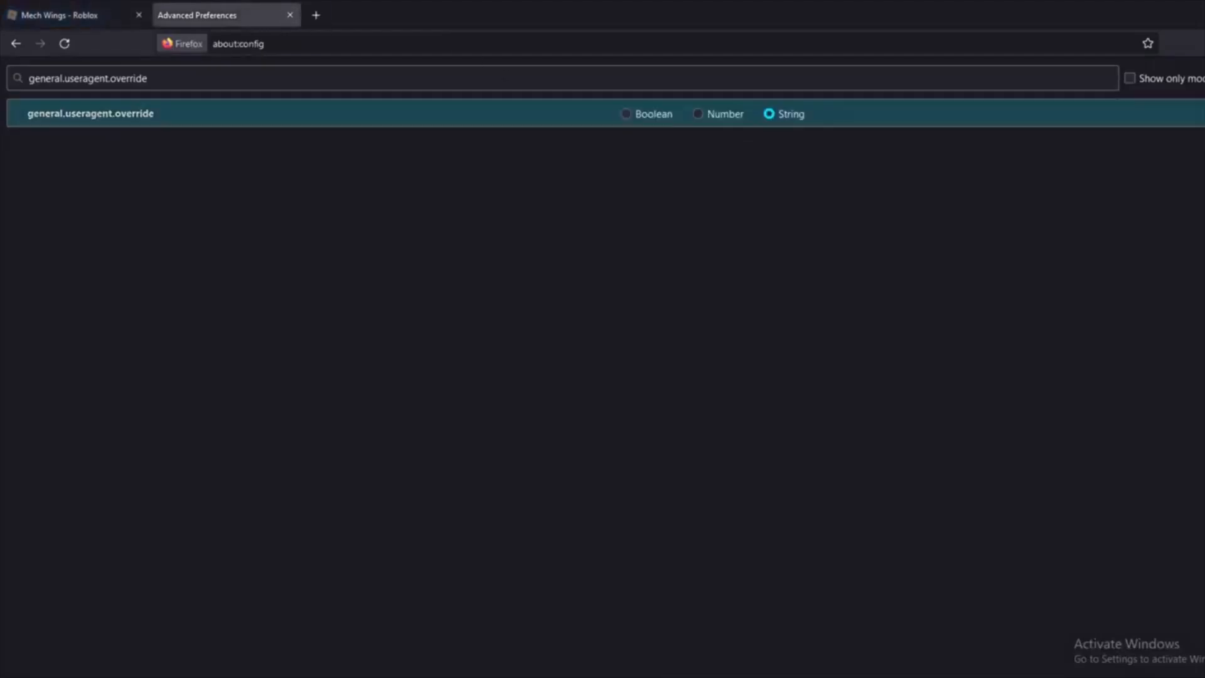
Delete the general.useragent.override preference and close the Advanced Preferences tab
{"action": "left_click", "coordinate": [626, 114]}
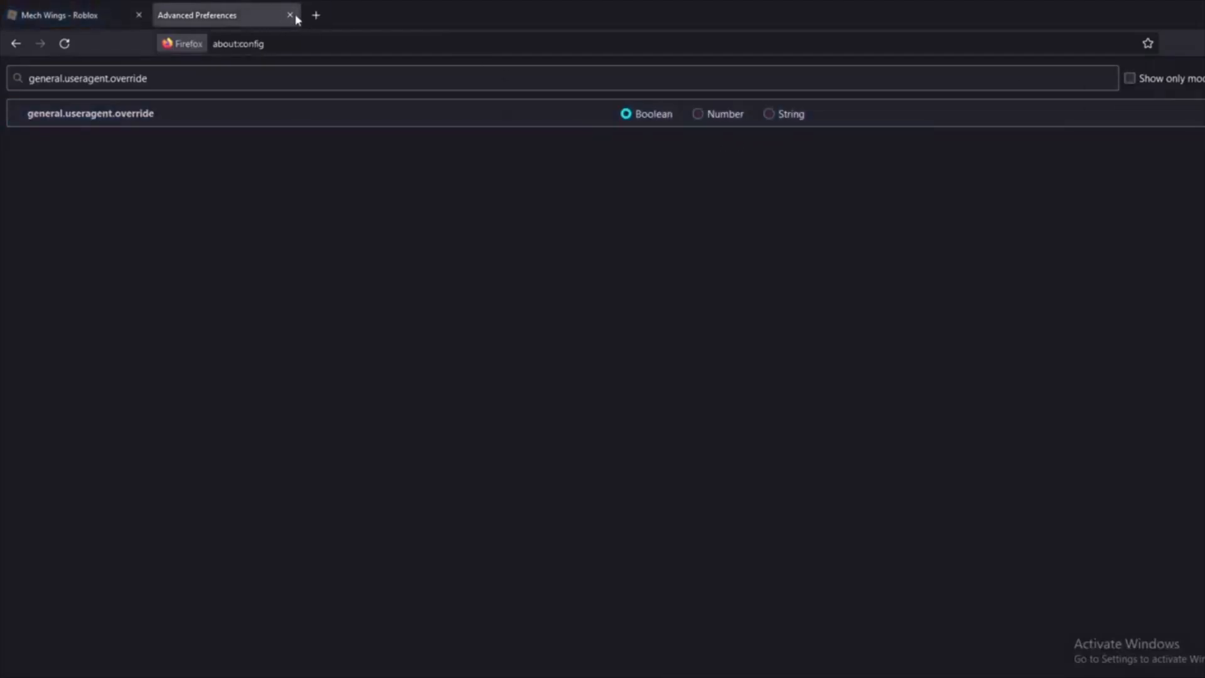
{"action": "left_click", "coordinate": [290, 14]}
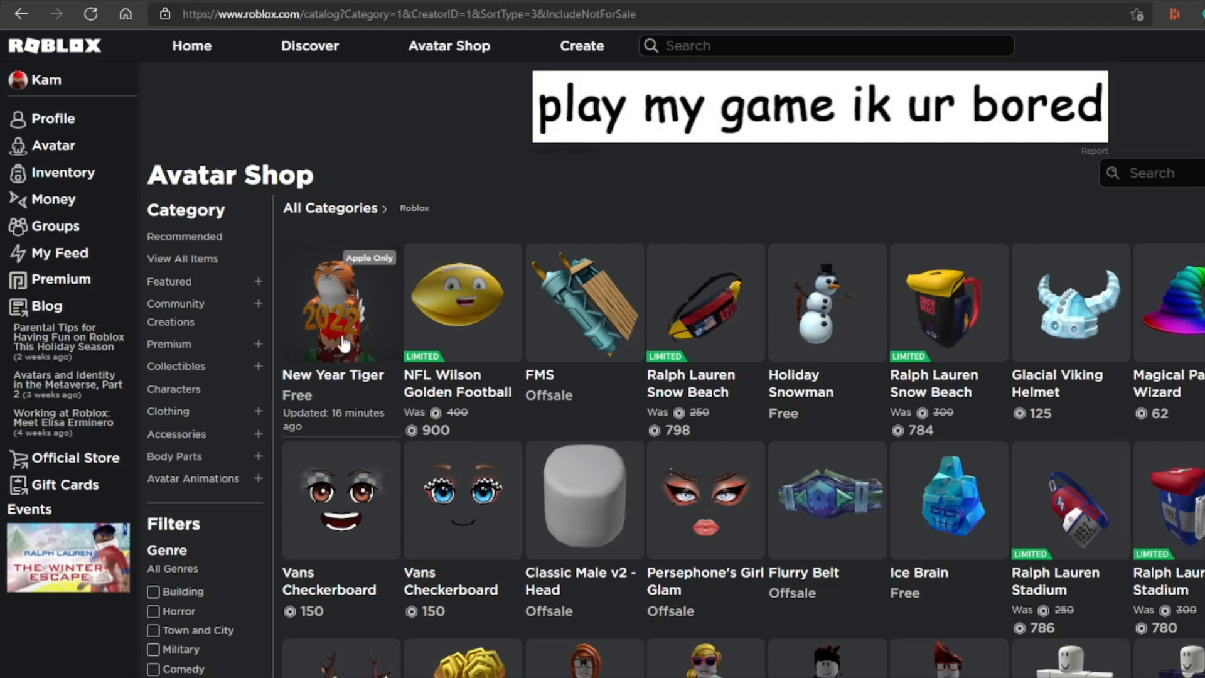
Open the New Year Tiger item page and zoom its preview in on the hat
{"action": "left_click", "coordinate": [339, 302]}
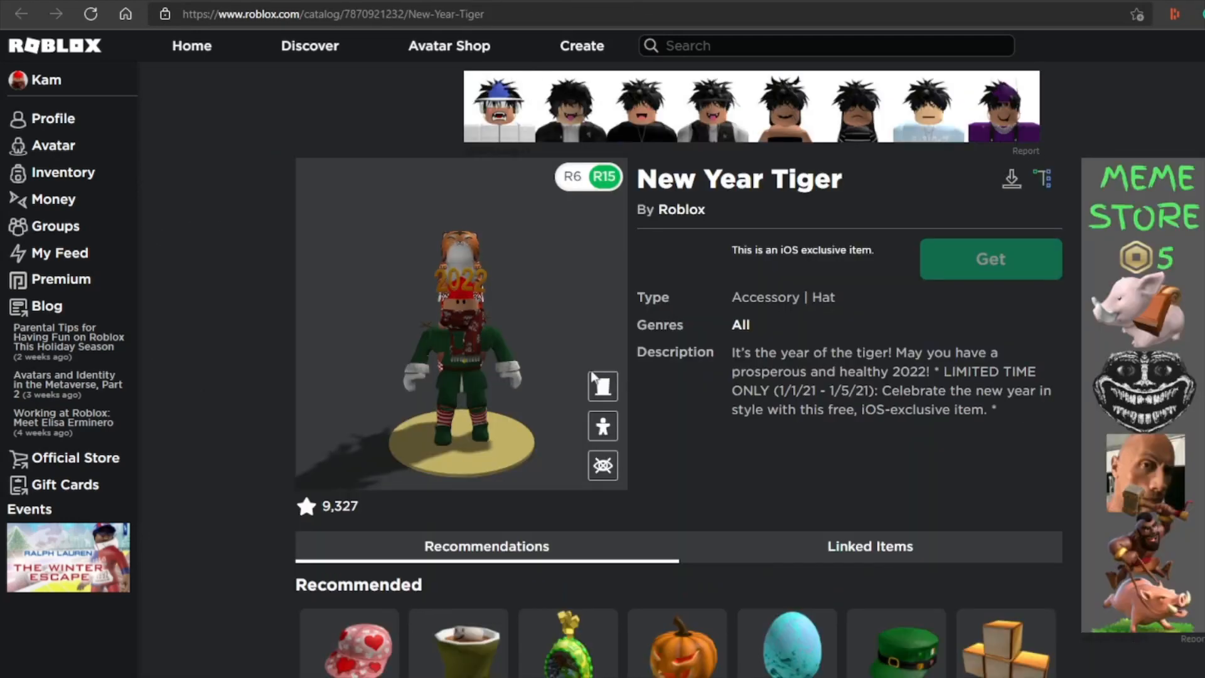
{"action": "left_click_drag", "start_coordinate": [592, 377], "coordinate": [418, 248]}
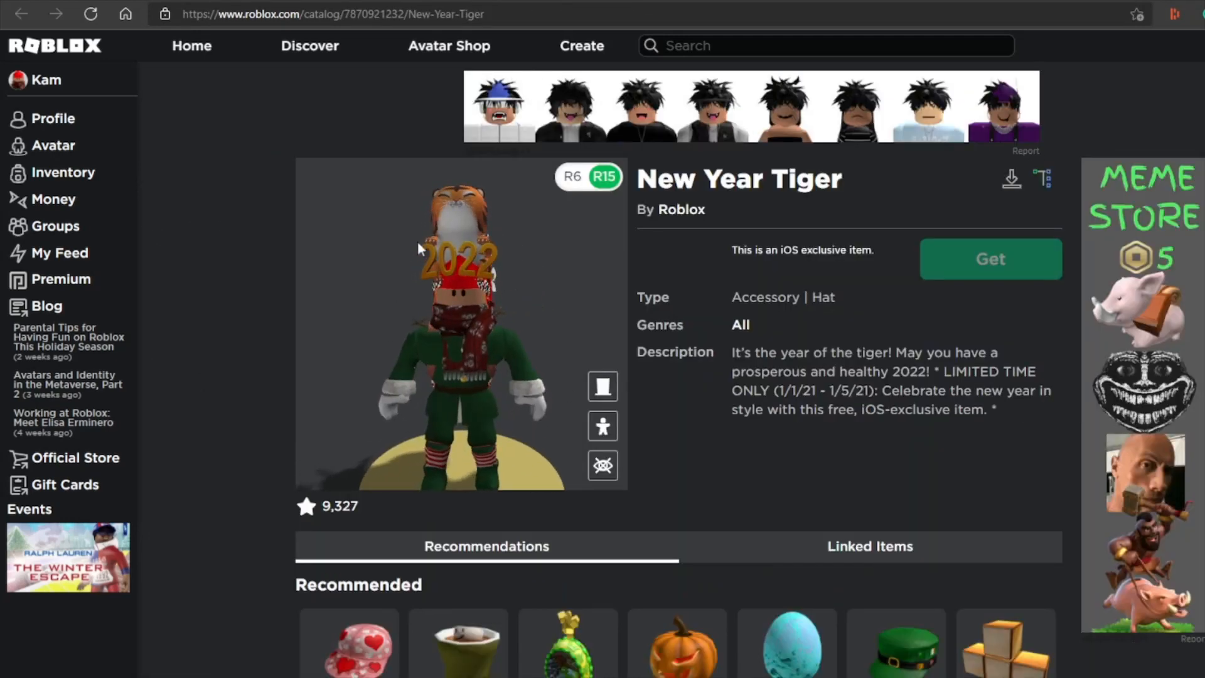